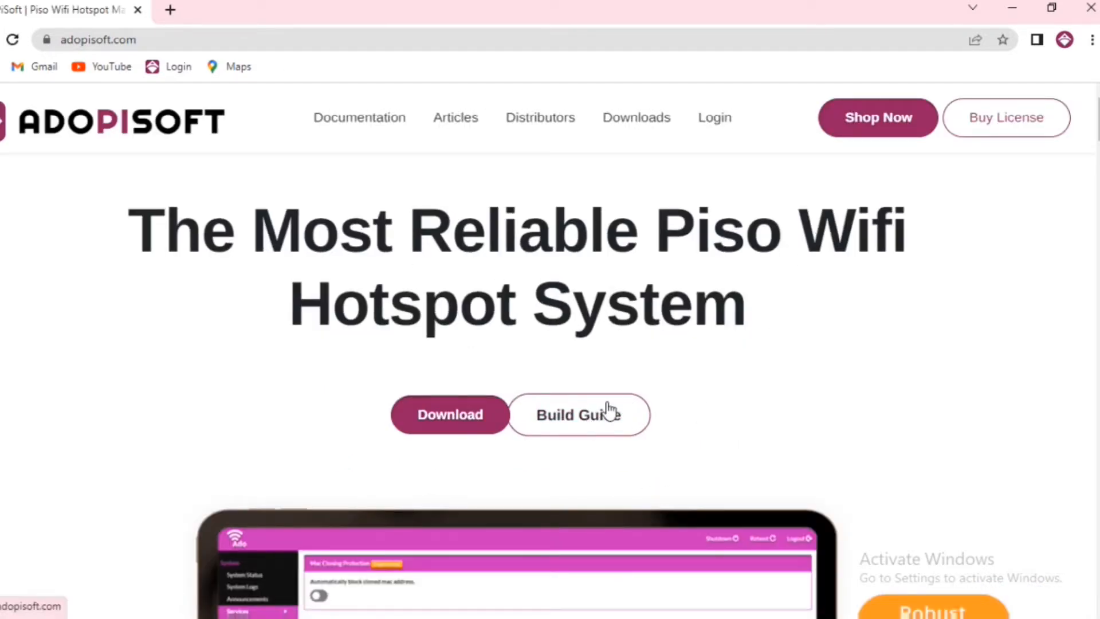
{"action": "mouse_move", "coordinate": [599, 428]}
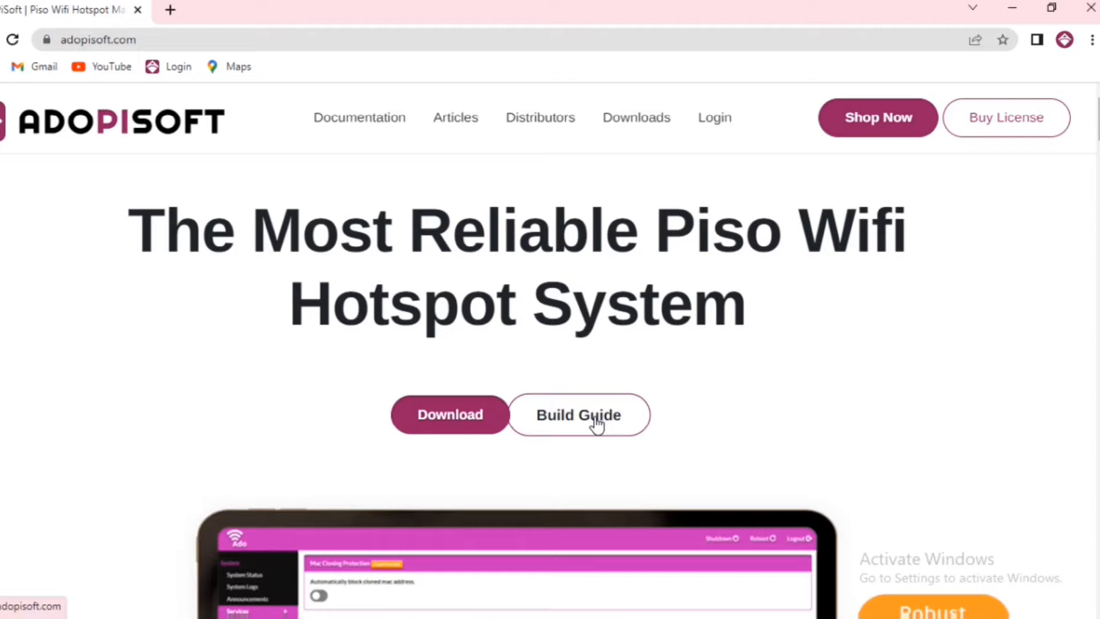
Navigate the Build Guide to the Wireless Sub Vendo (NodeMCU) 'Flash your ESP8266 board' section
{"action": "left_click", "coordinate": [594, 423]}
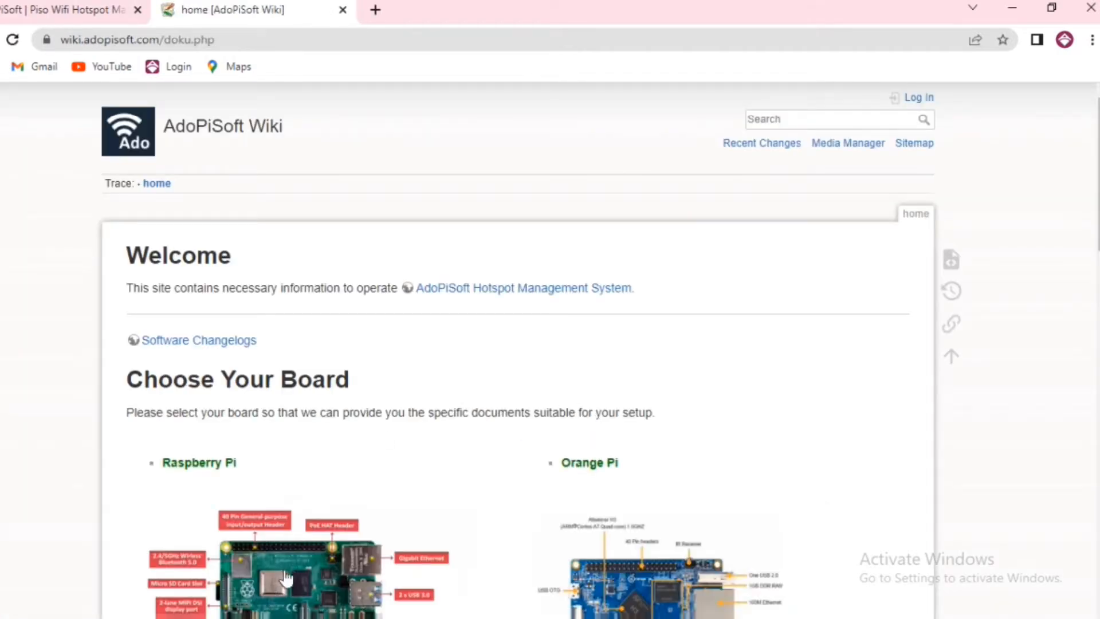
{"action": "mouse_move", "coordinate": [329, 350]}
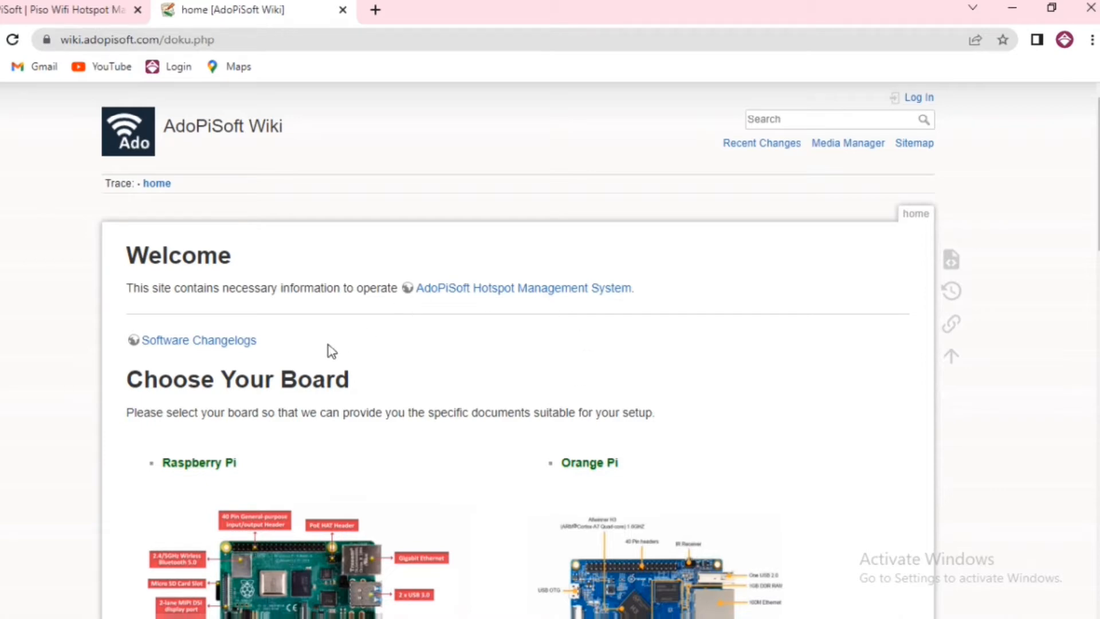
{"action": "scroll", "scroll_direction": "down", "scroll_amount": 3}
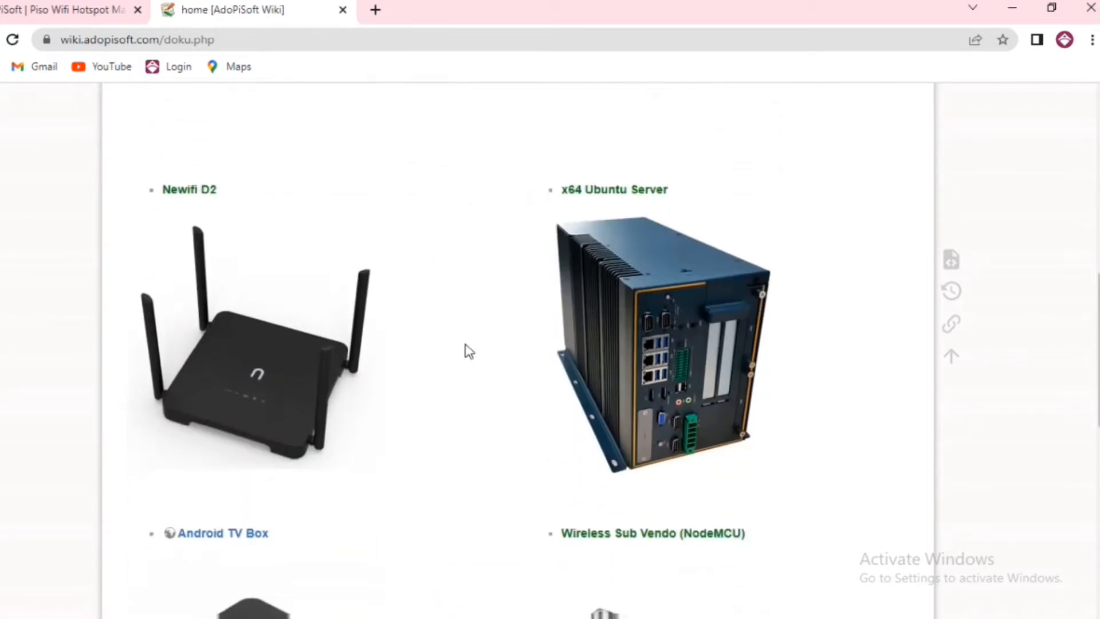
{"action": "scroll", "scroll_direction": "down", "scroll_amount": 3}
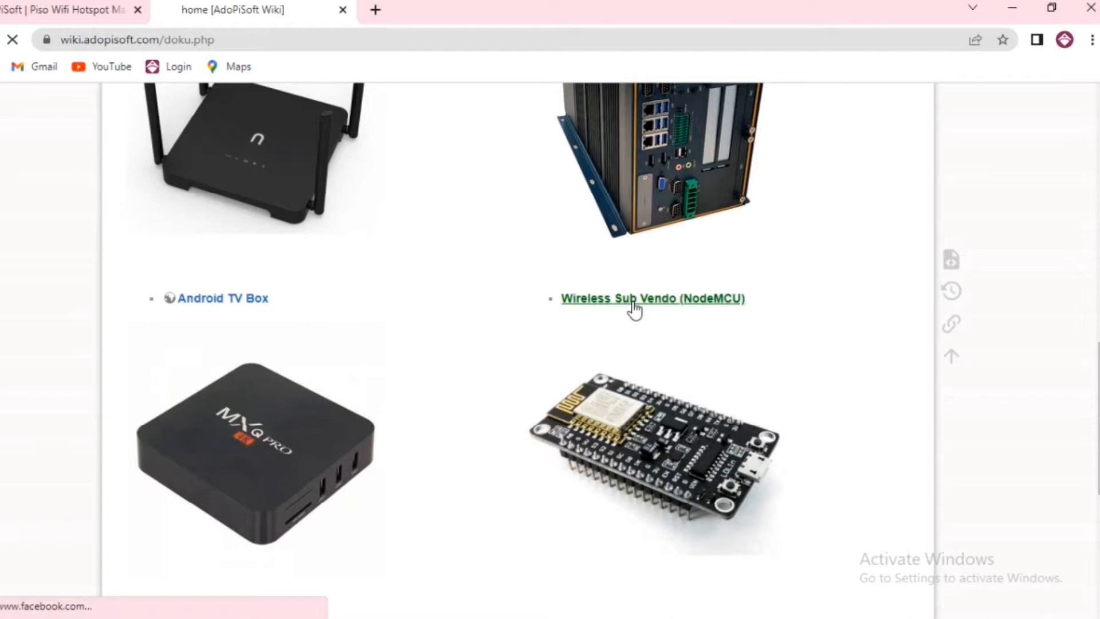
{"action": "left_click", "coordinate": [653, 298]}
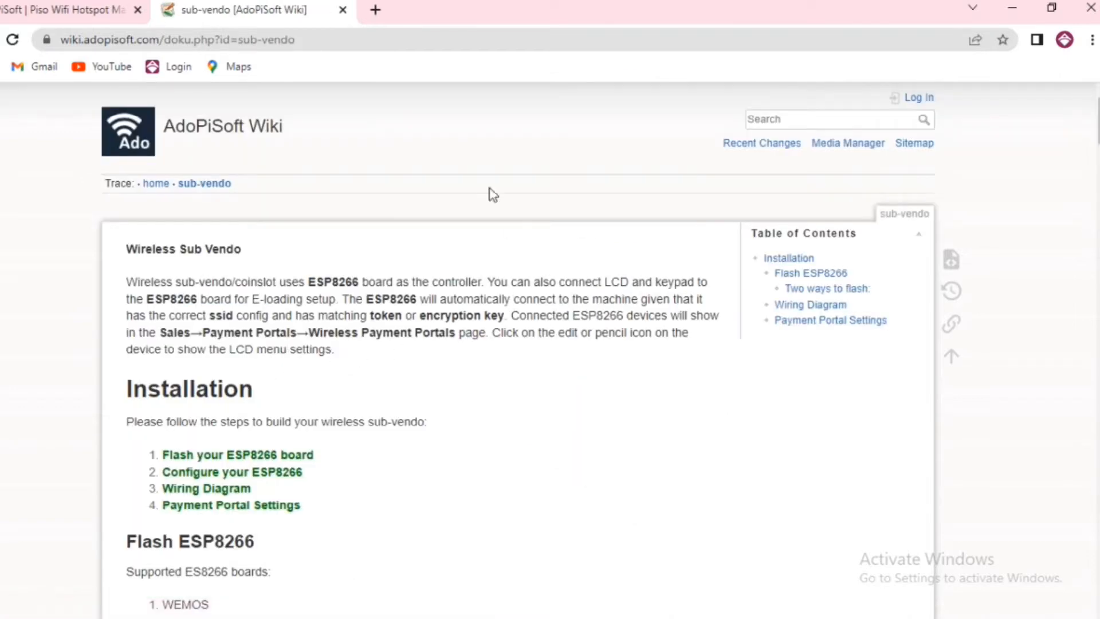
{"action": "mouse_move", "coordinate": [239, 463]}
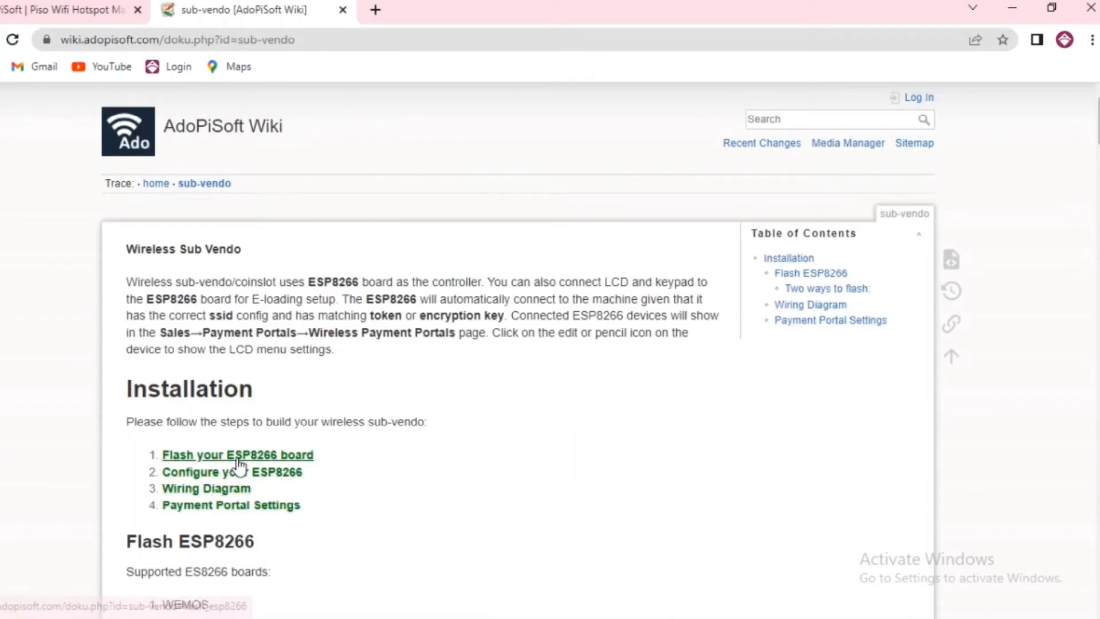
{"action": "scroll", "scroll_direction": "down", "scroll_amount": 3}
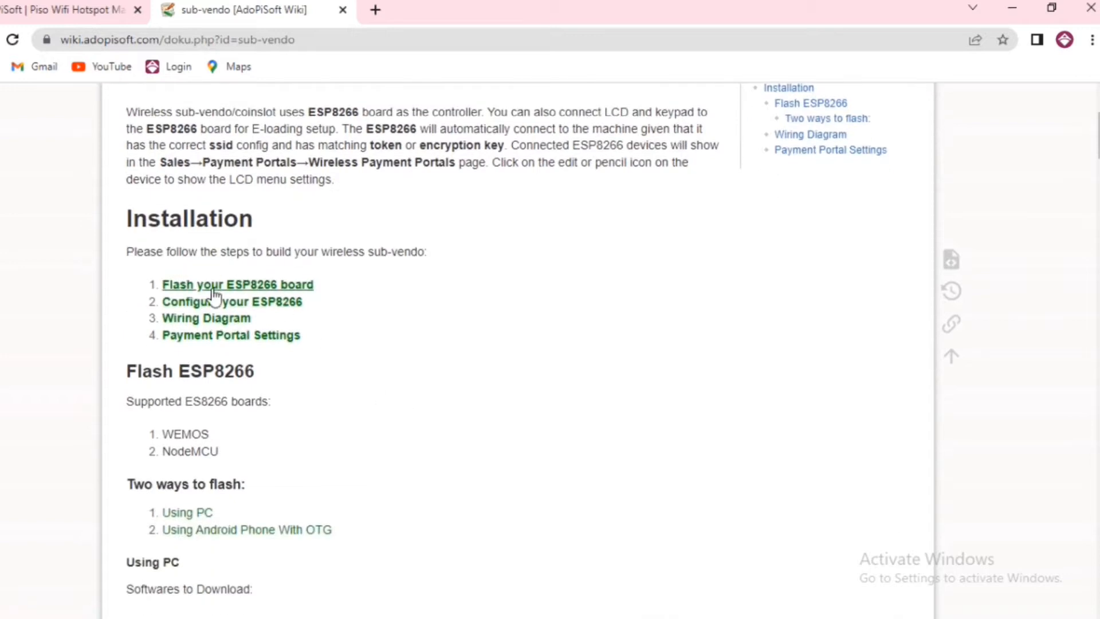
{"action": "left_click", "coordinate": [236, 284]}
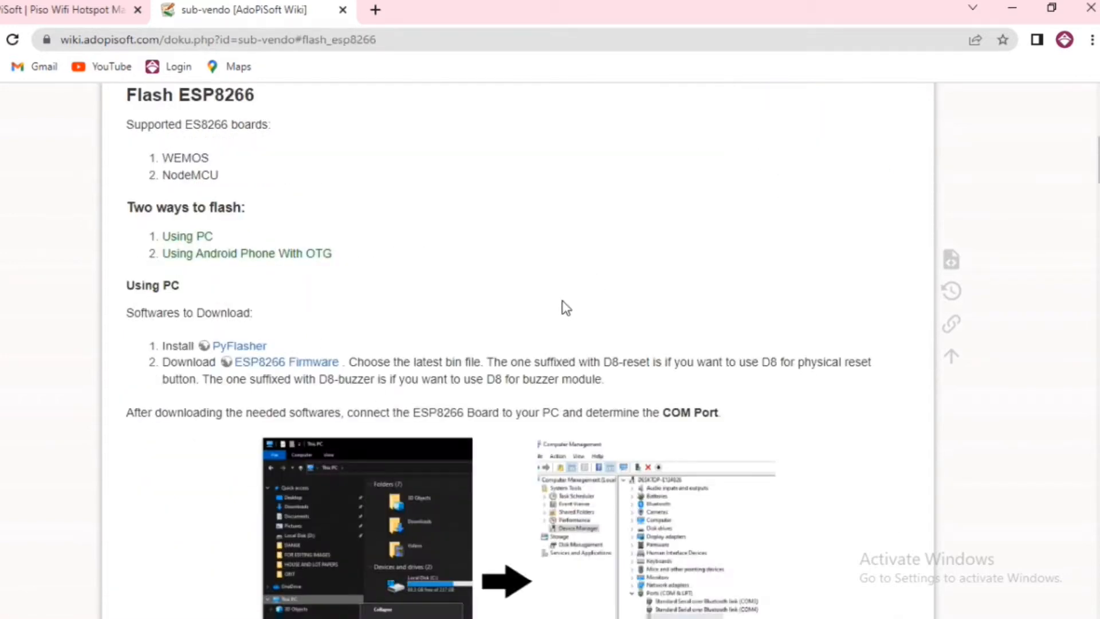
{"action": "mouse_move", "coordinate": [371, 314]}
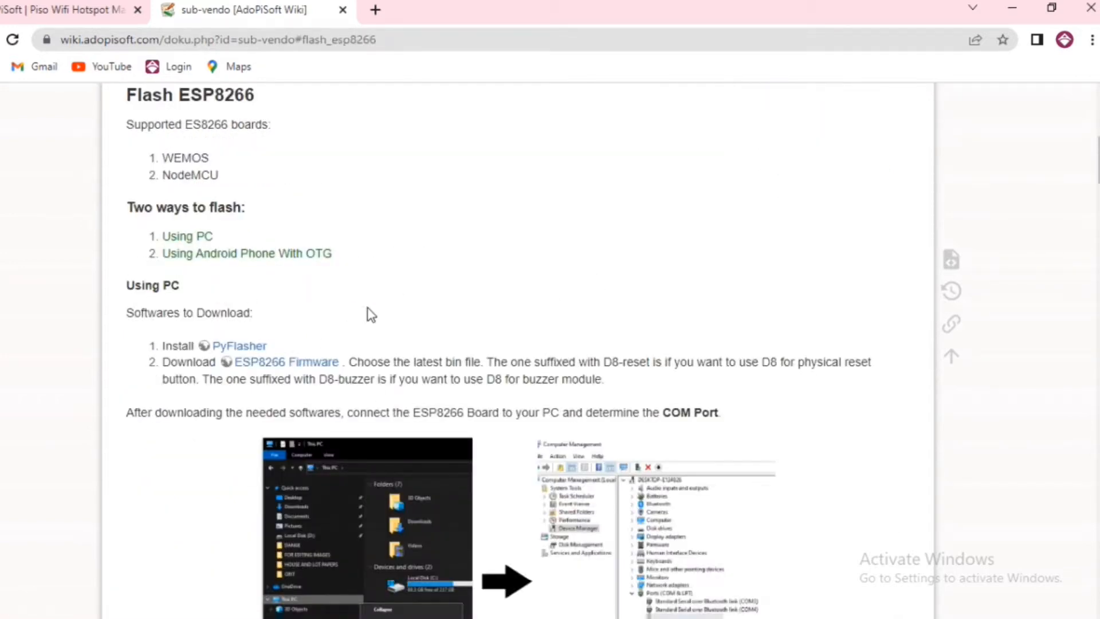
{"action": "mouse_move", "coordinate": [195, 242]}
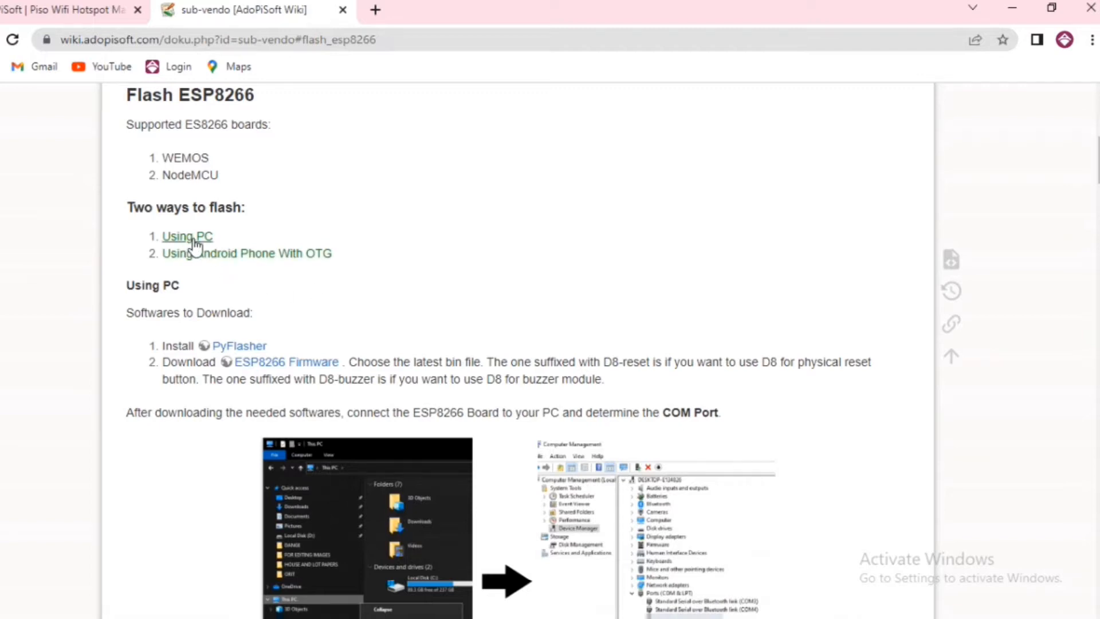
{"action": "mouse_move", "coordinate": [196, 241]}
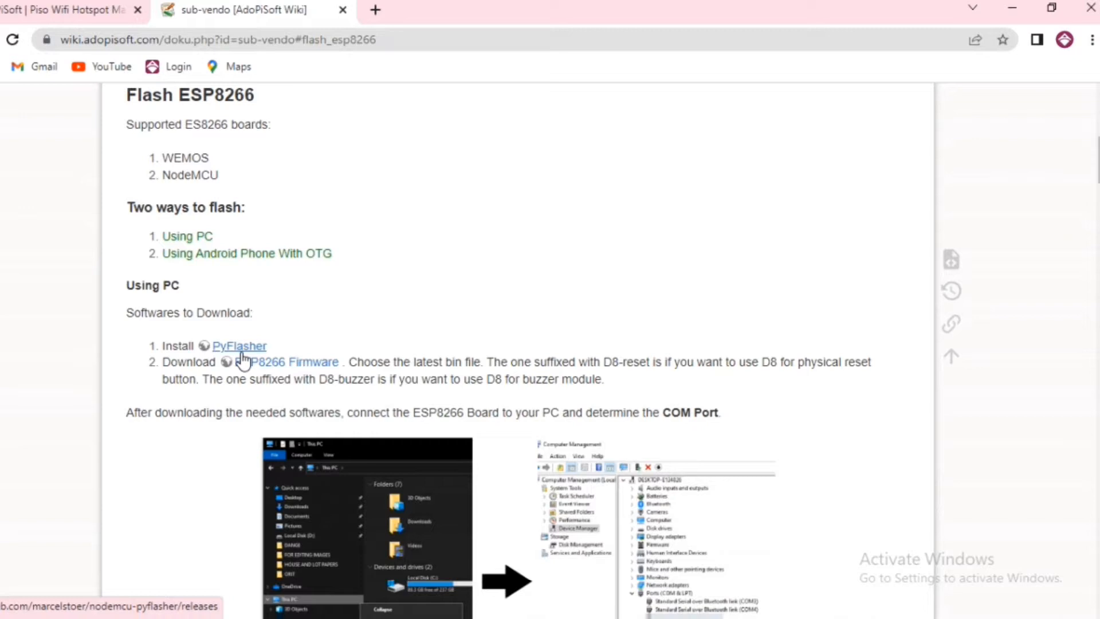
{"action": "scroll", "scroll_direction": "down", "scroll_amount": 3}
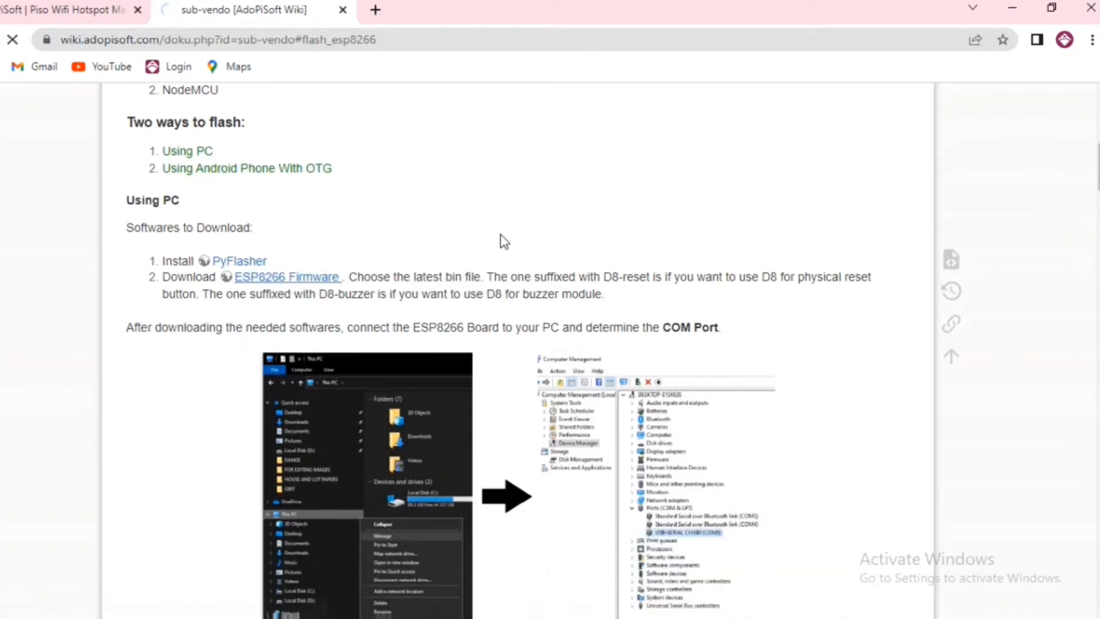
Download the ESP8266-NODEMCU - Sub-vendo Drive folder as a zip, then return to the wiki
{"action": "left_click", "coordinate": [286, 277]}
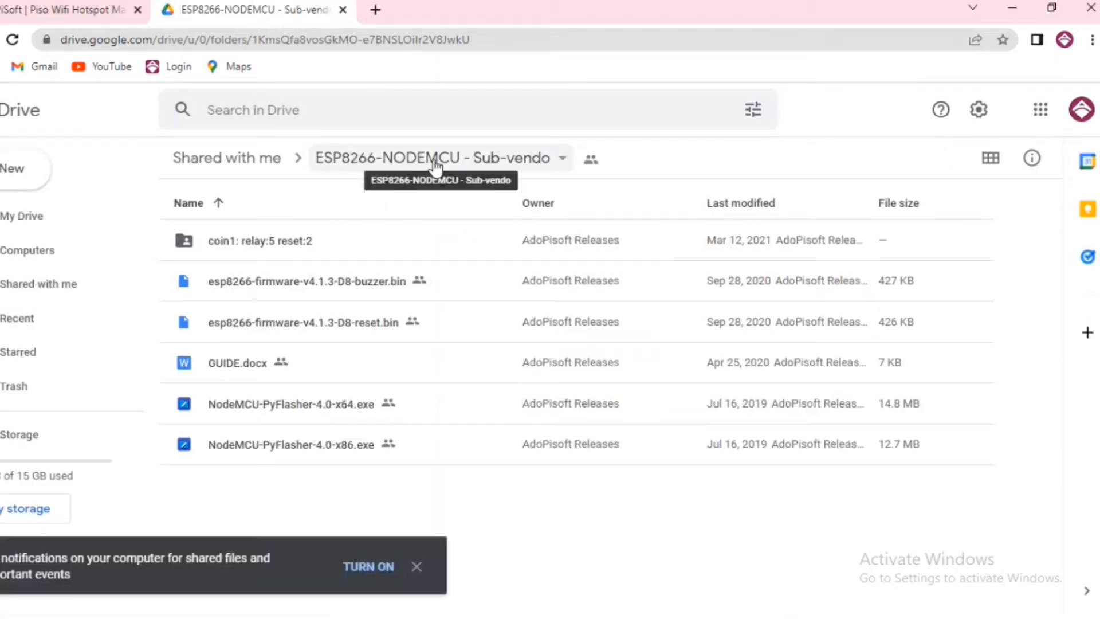
{"action": "left_click", "coordinate": [437, 159]}
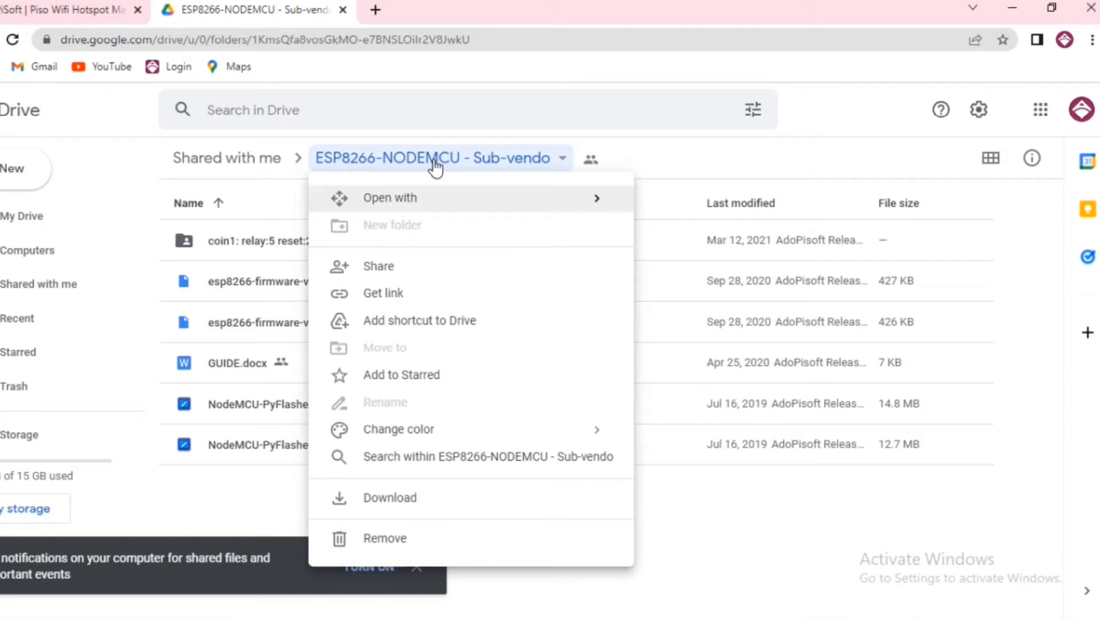
{"action": "left_click", "coordinate": [389, 497]}
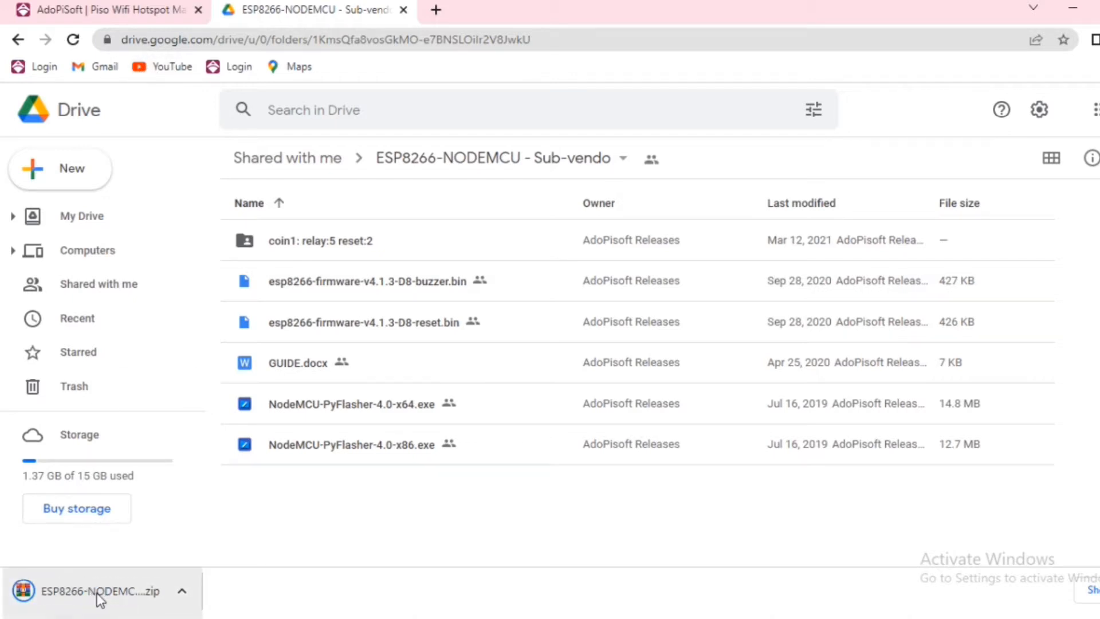
{"action": "mouse_move", "coordinate": [13, 38]}
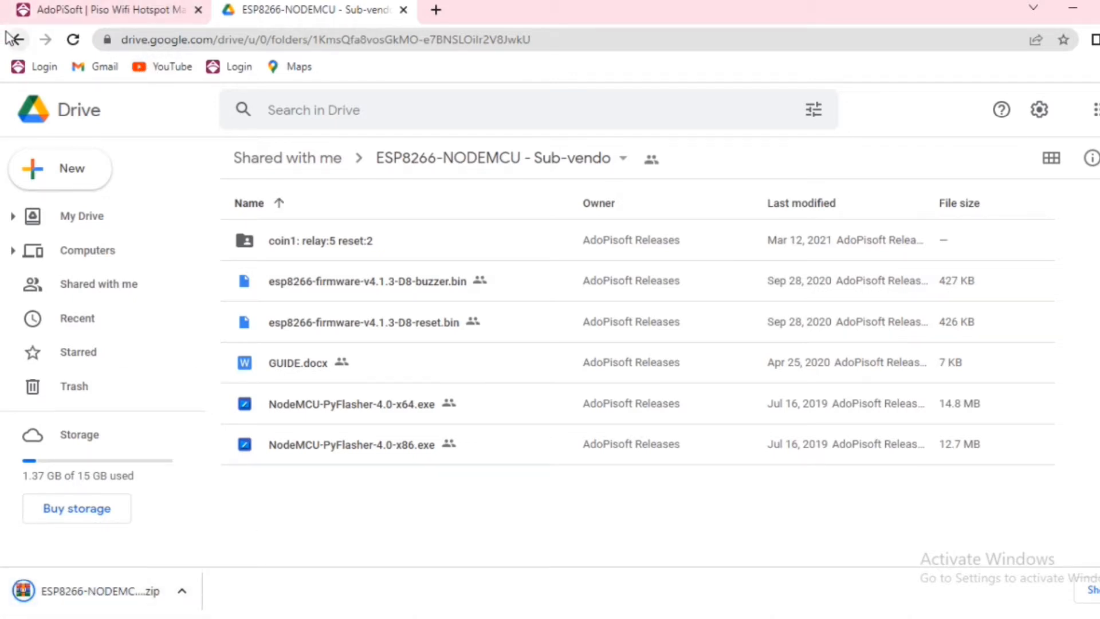
{"action": "left_click", "coordinate": [103, 9]}
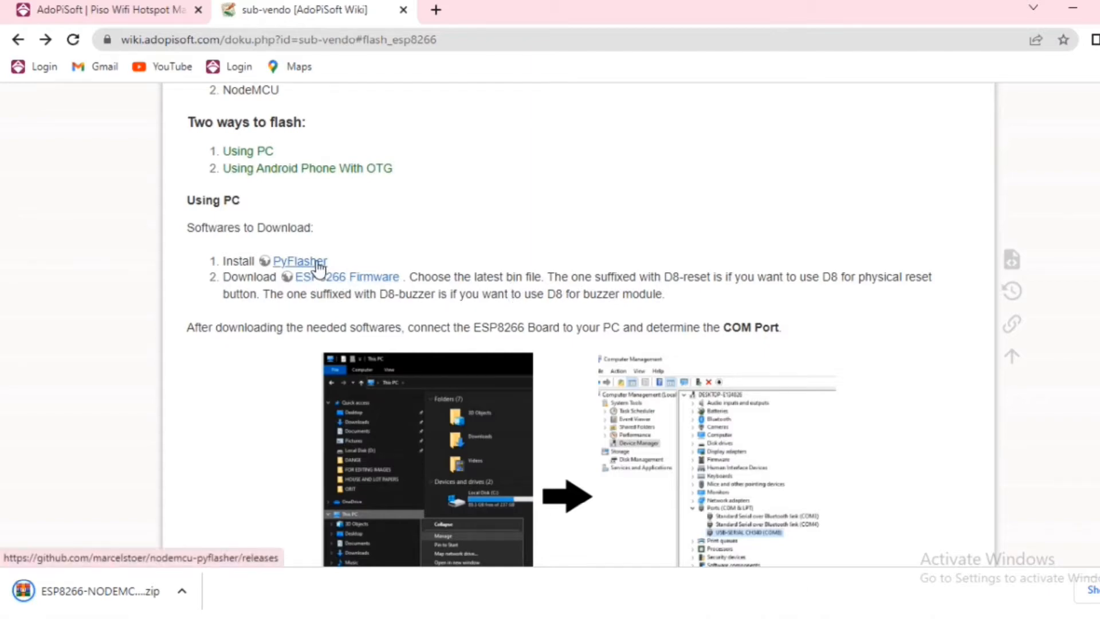
Download NodeMCU-PyFlasher.exe from the nodemcu-pyflasher release assets on GitHub
{"action": "left_click", "coordinate": [300, 260]}
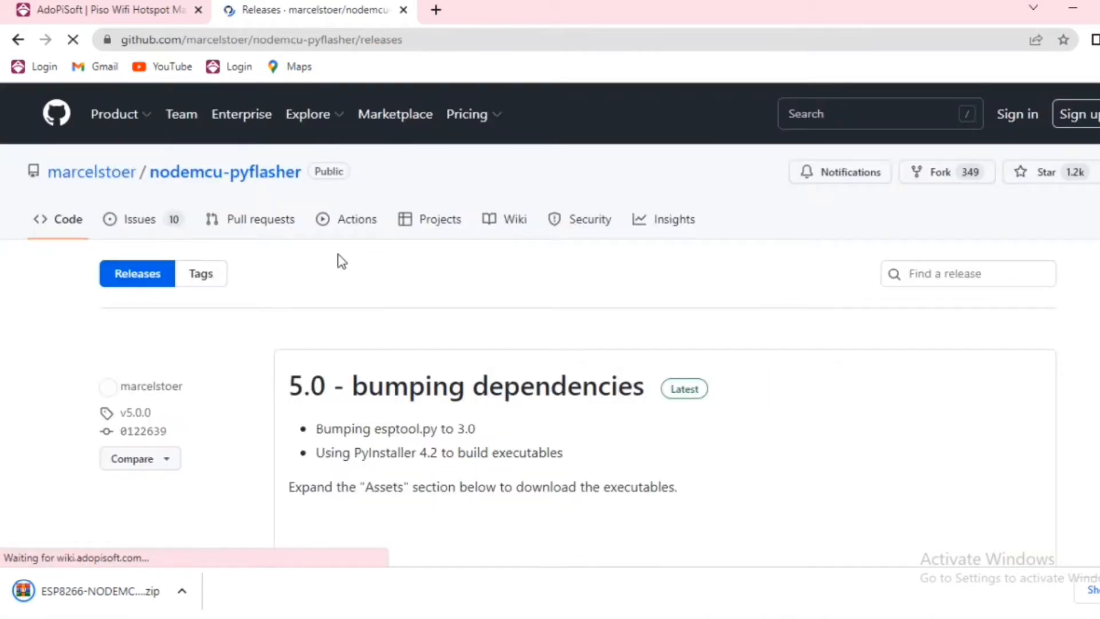
{"action": "scroll", "scroll_direction": "down", "scroll_amount": 3}
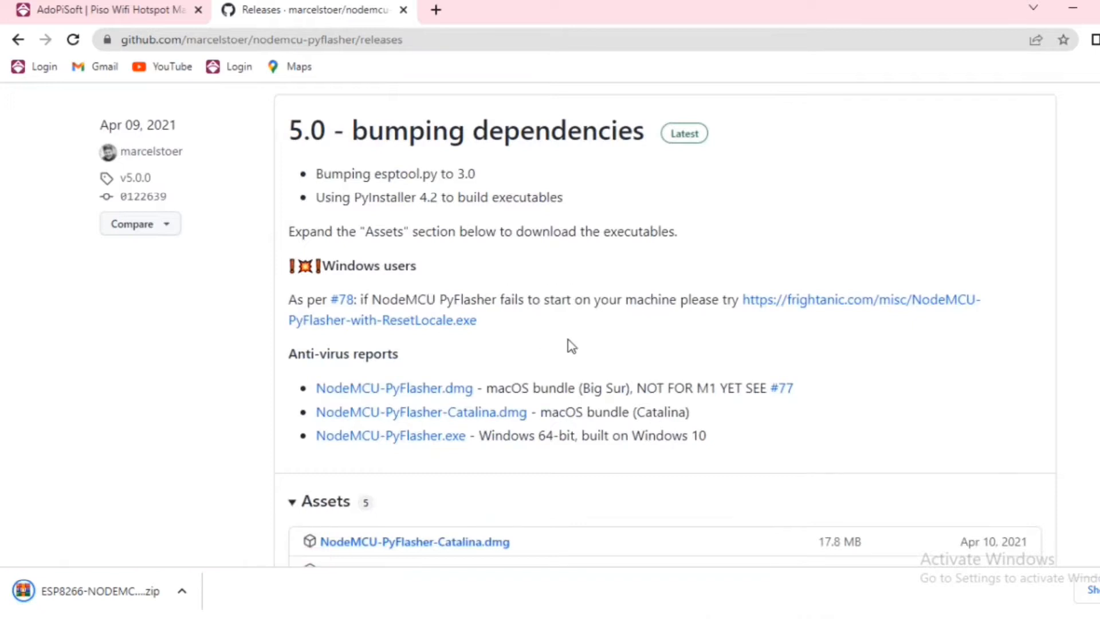
{"action": "scroll", "scroll_direction": "down", "scroll_amount": 3}
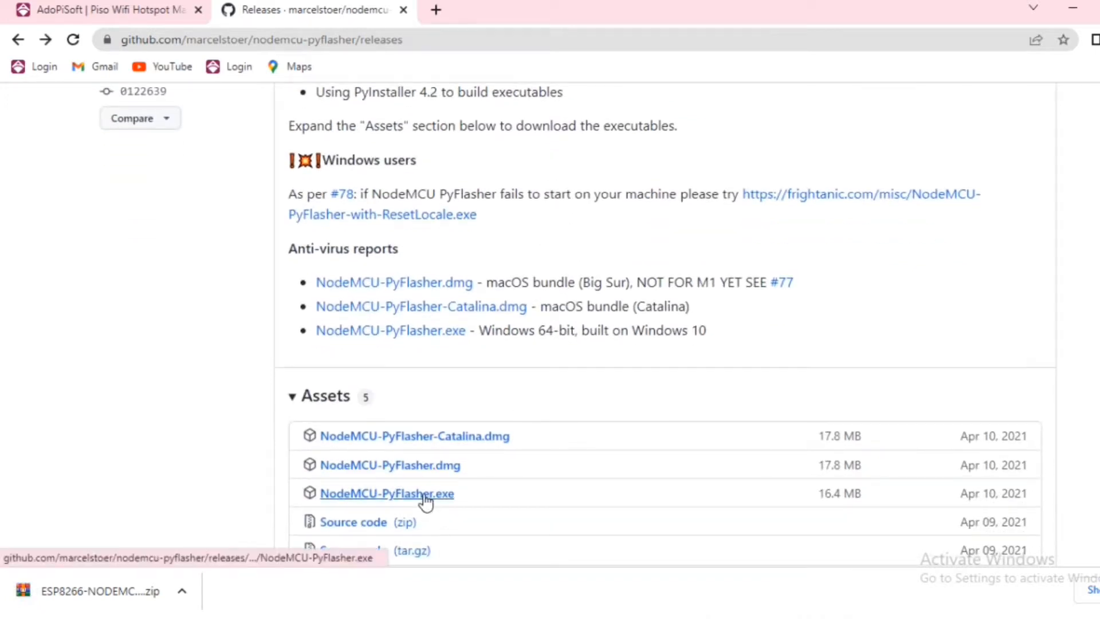
{"action": "left_click", "coordinate": [387, 493]}
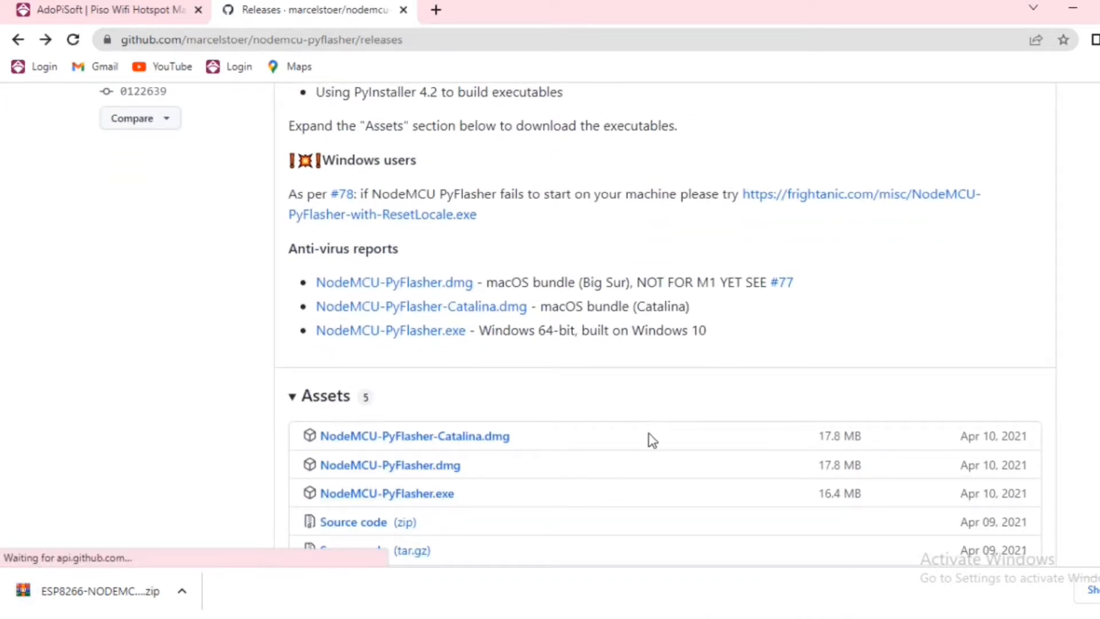
{"action": "left_click", "coordinate": [387, 494]}
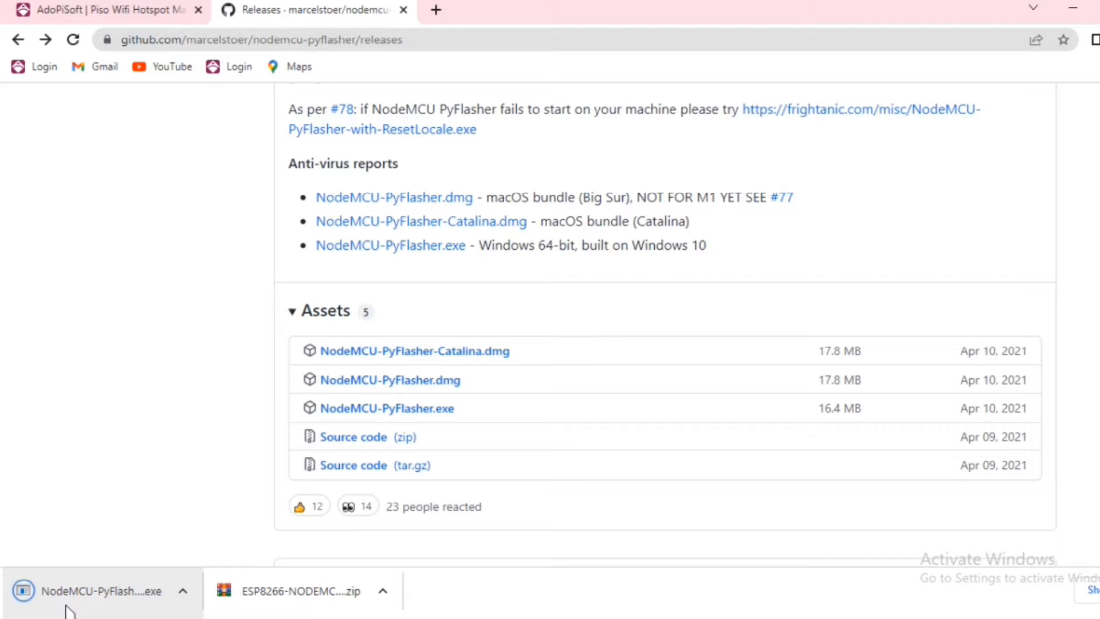
{"action": "mouse_move", "coordinate": [17, 572]}
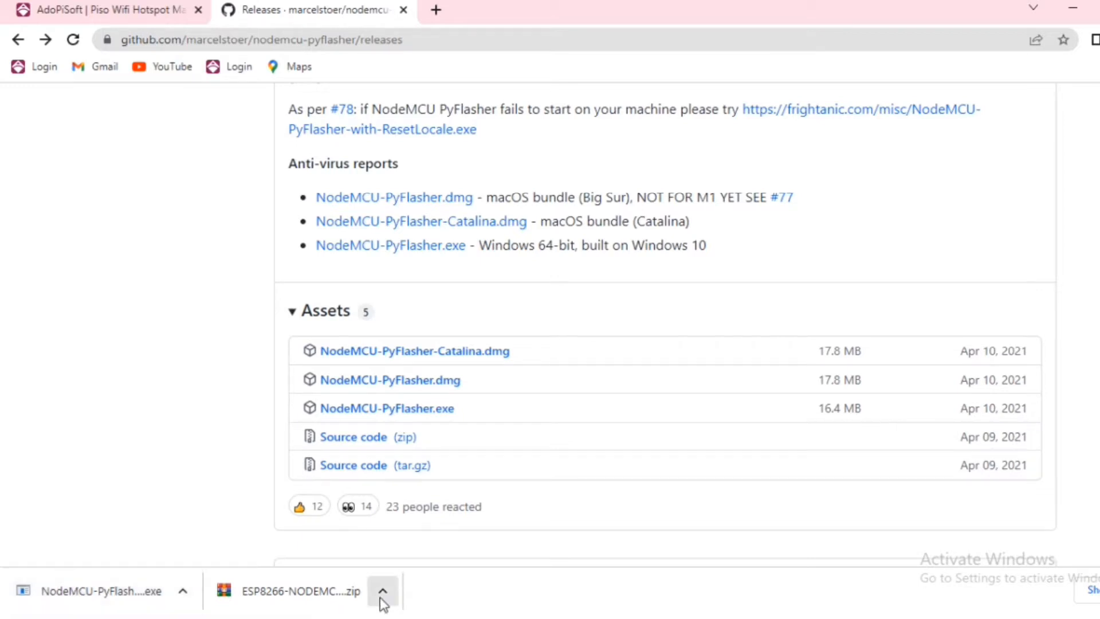
{"action": "left_click", "coordinate": [381, 589]}
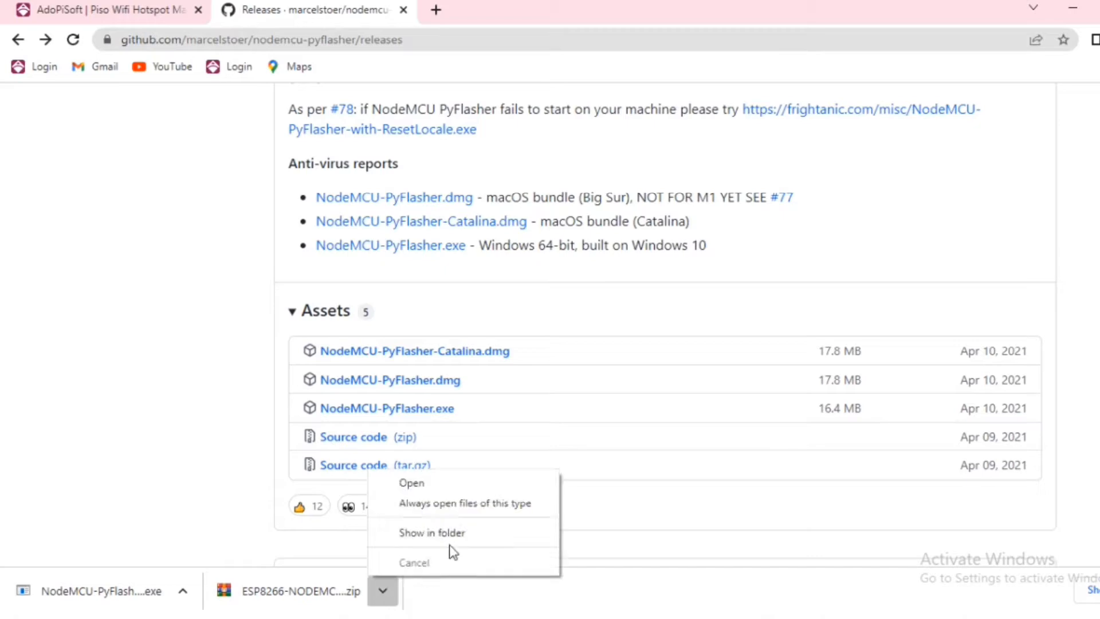
Extract the Sub-vendo zip into Downloads and run NodeMCU-PyFlasher despite the unverified warning
{"action": "left_click", "coordinate": [432, 533]}
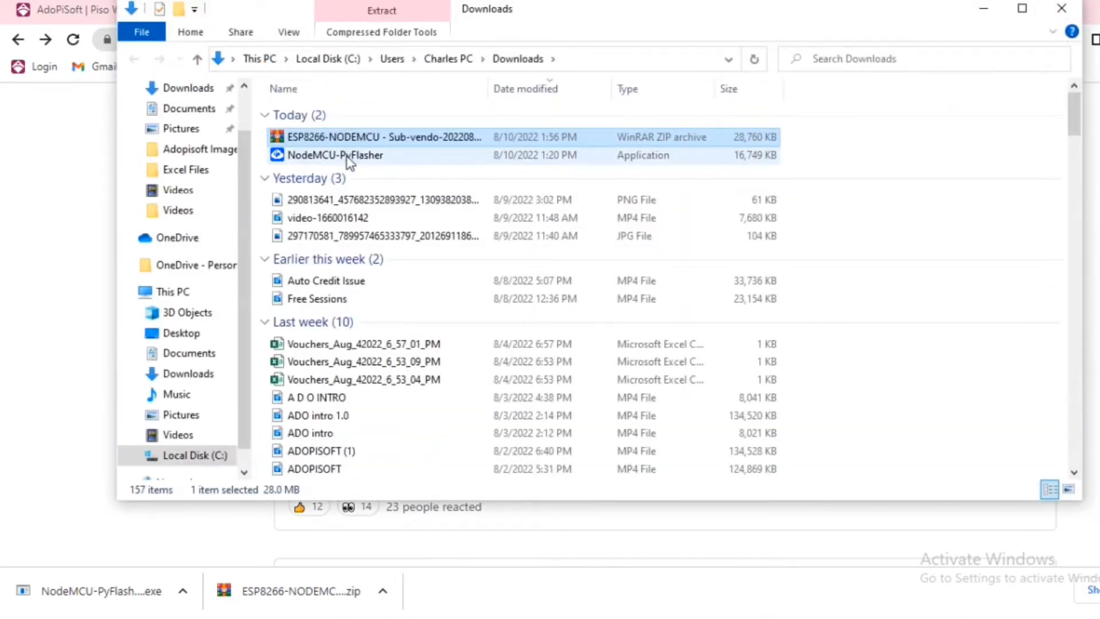
{"action": "mouse_move", "coordinate": [349, 165]}
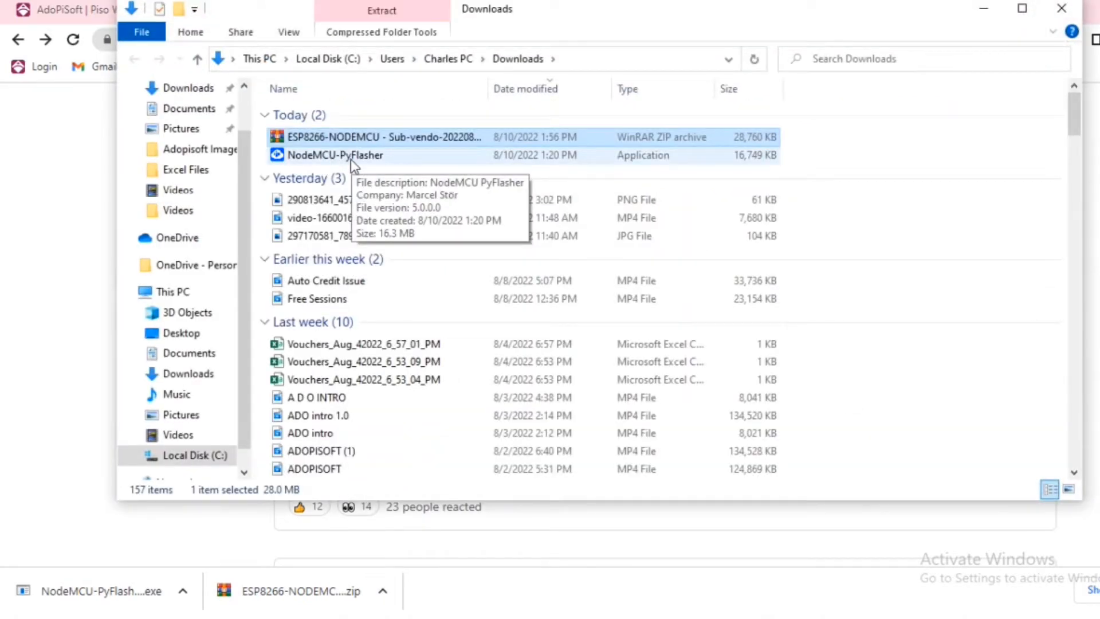
{"action": "right_click", "coordinate": [348, 121]}
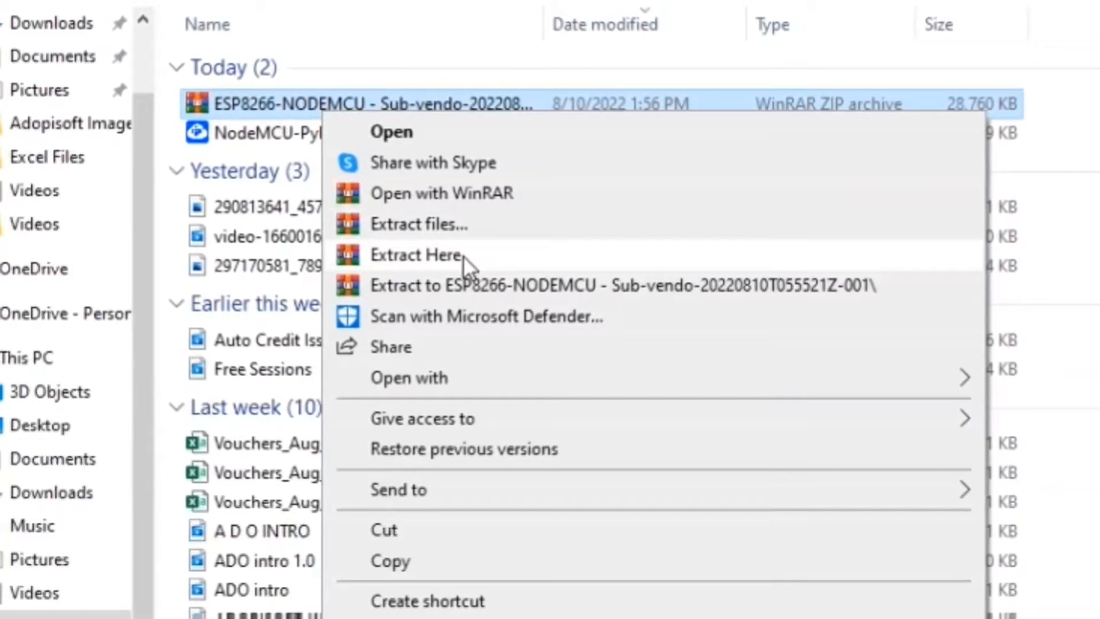
{"action": "left_click", "coordinate": [415, 254]}
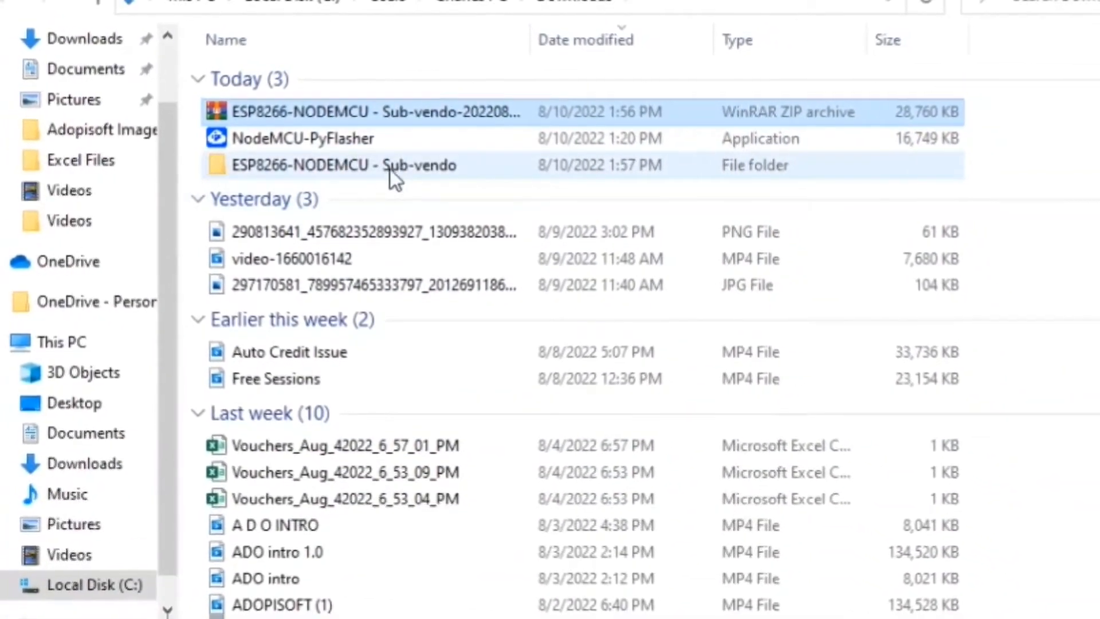
{"action": "double_click", "coordinate": [303, 138]}
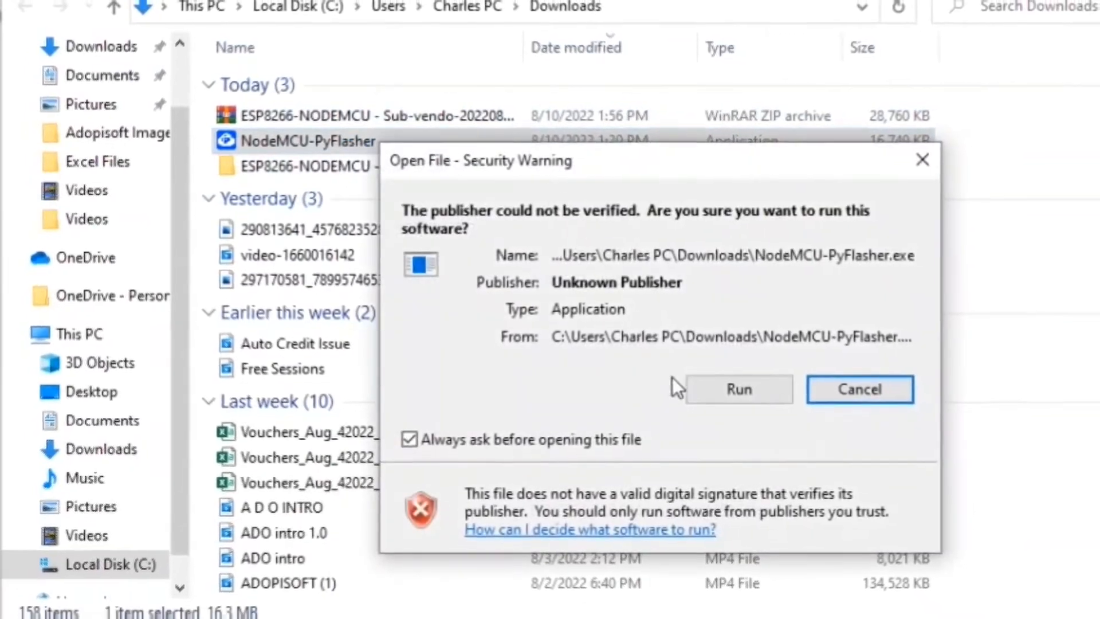
{"action": "left_click", "coordinate": [738, 389]}
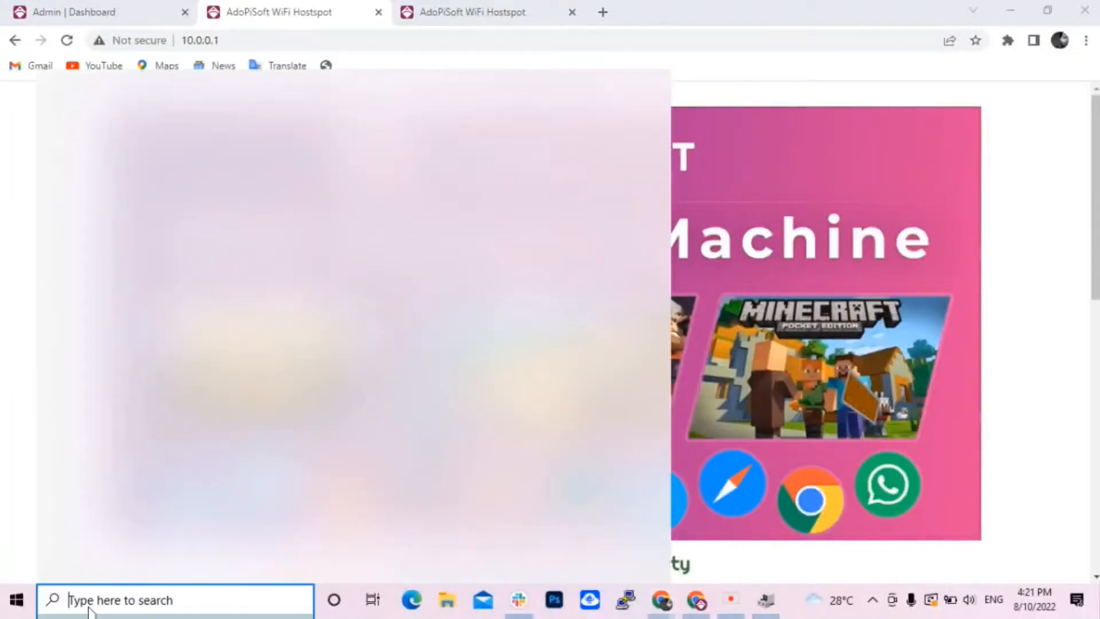
Open Device Manager via search and expand Ports to find USB-SERIAL CH340 on COM3
{"action": "left_click", "coordinate": [143, 600]}
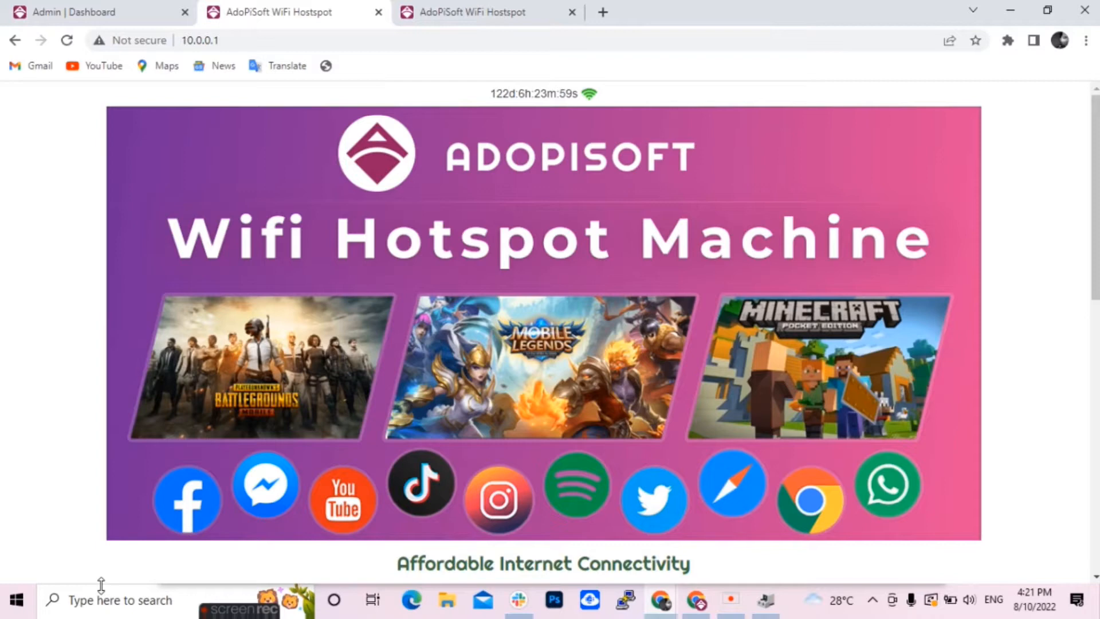
{"action": "mouse_move", "coordinate": [33, 530]}
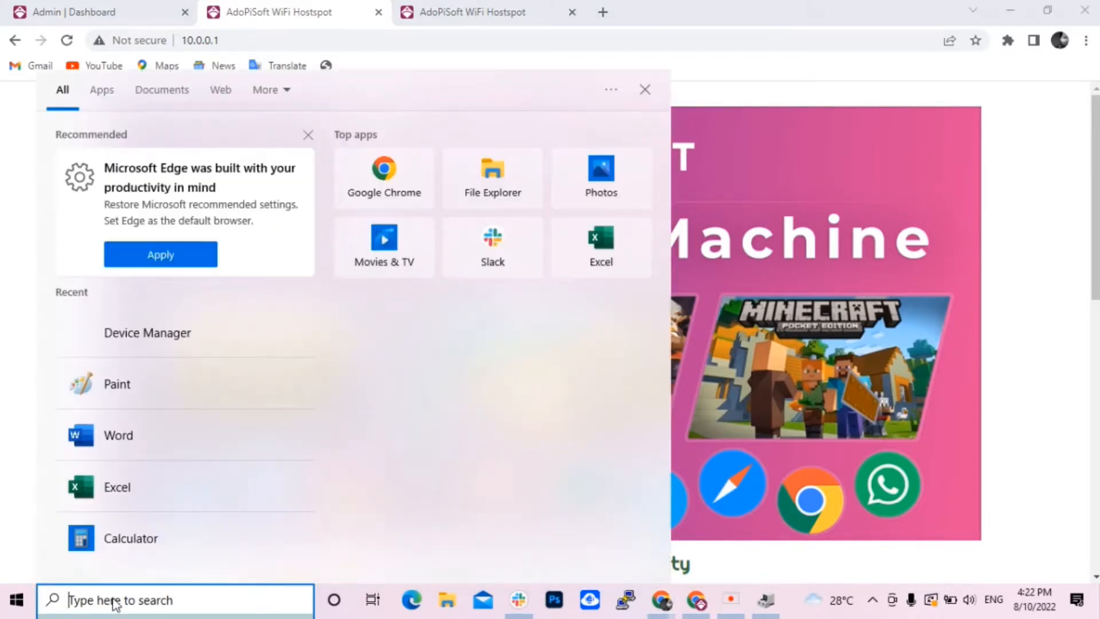
{"action": "type", "text": "device"}
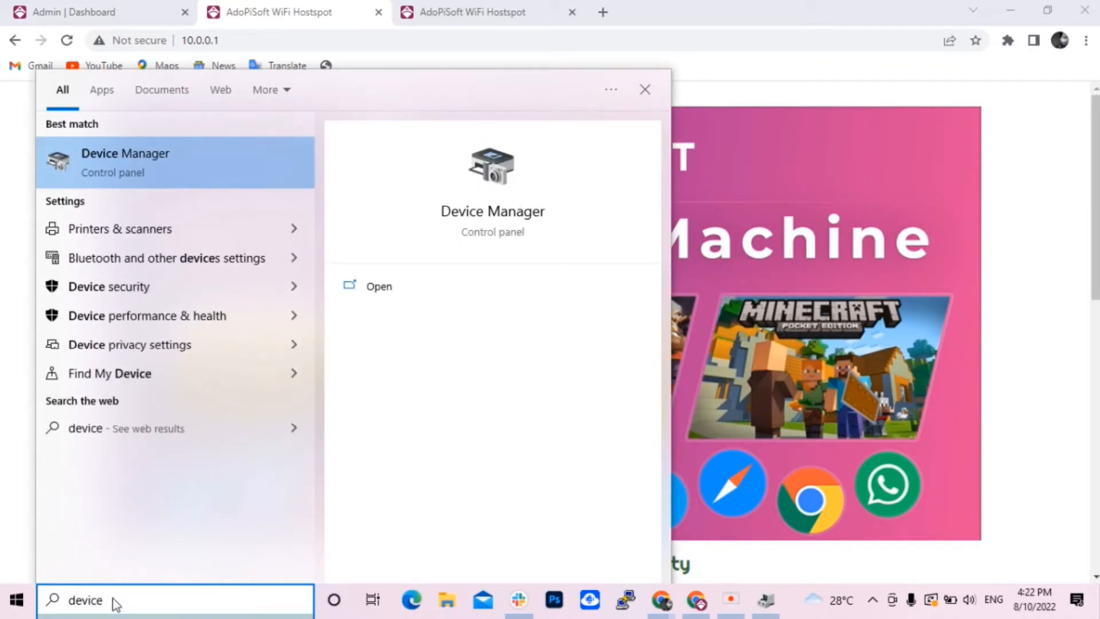
{"action": "left_click", "coordinate": [379, 286]}
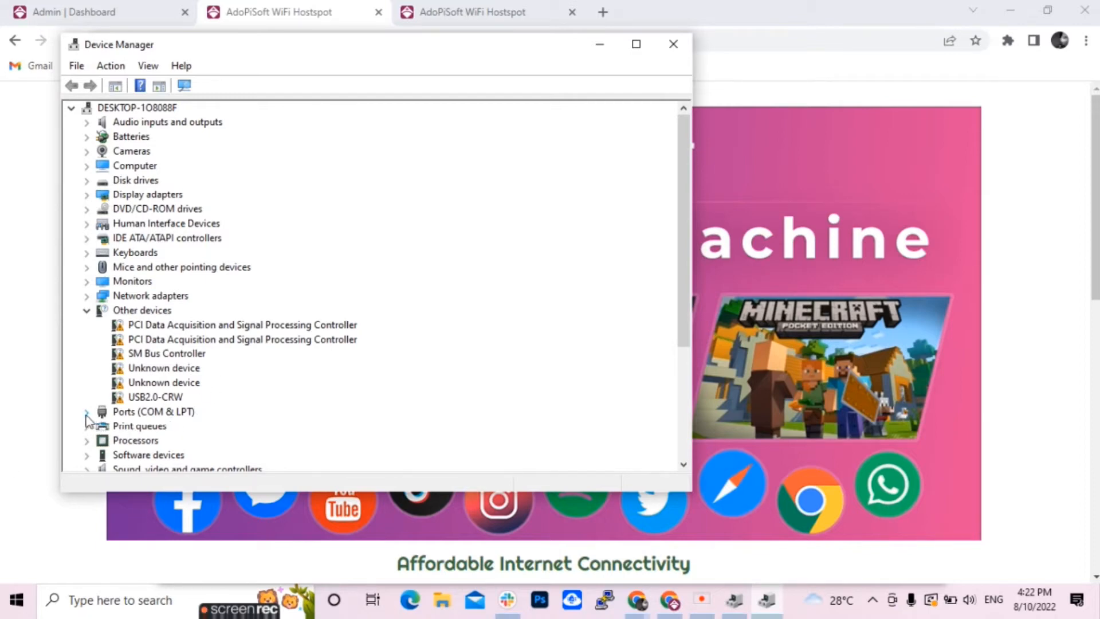
{"action": "left_click", "coordinate": [85, 411]}
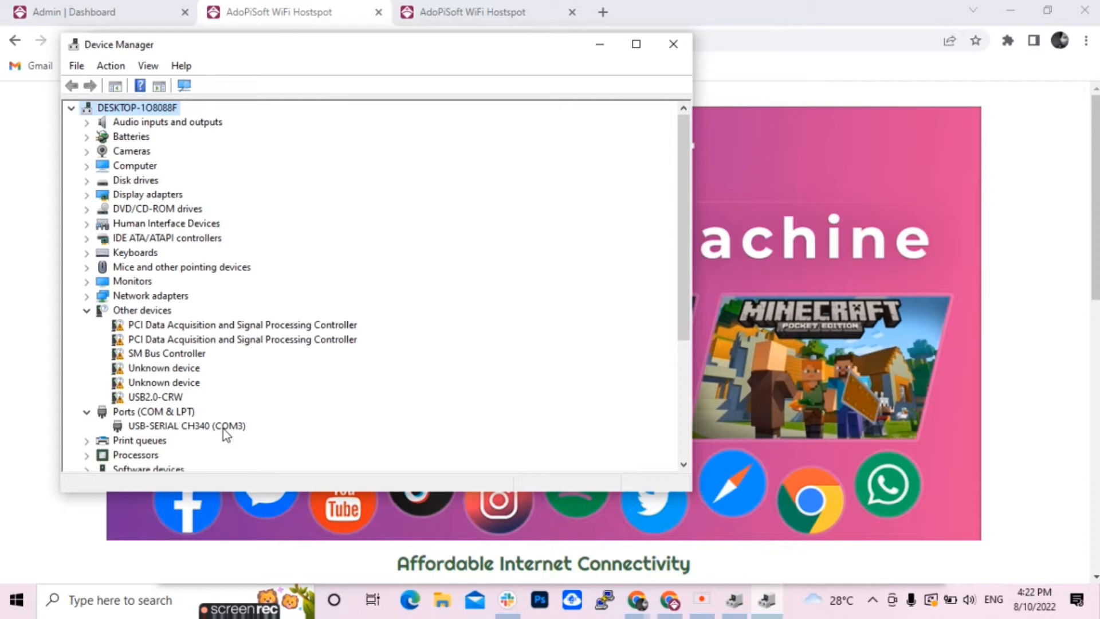
{"action": "mouse_move", "coordinate": [238, 433]}
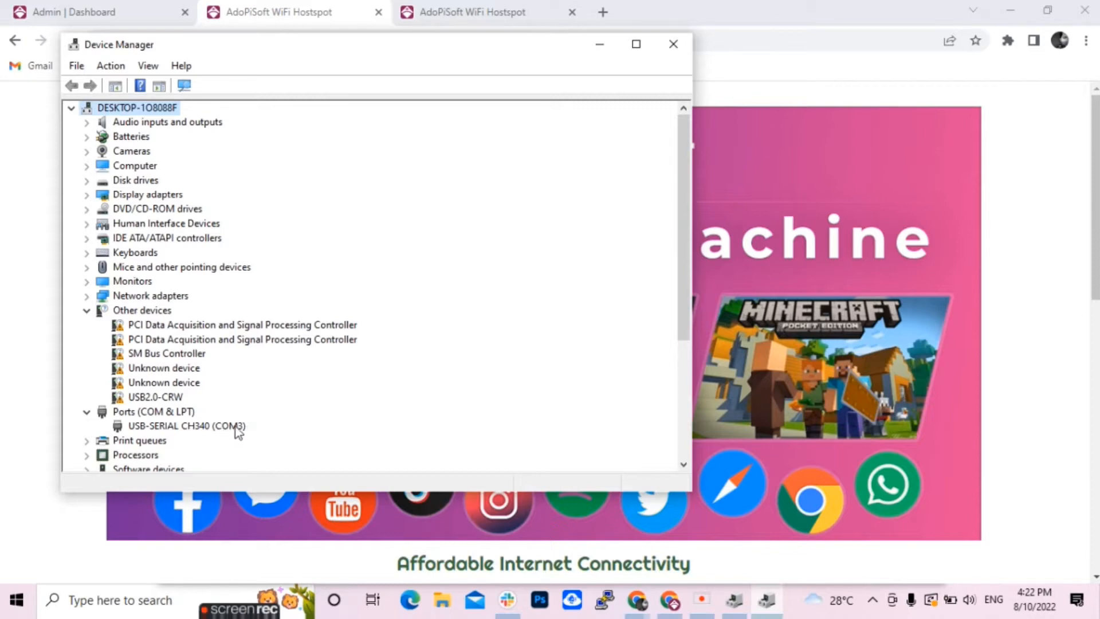
{"action": "mouse_move", "coordinate": [242, 436]}
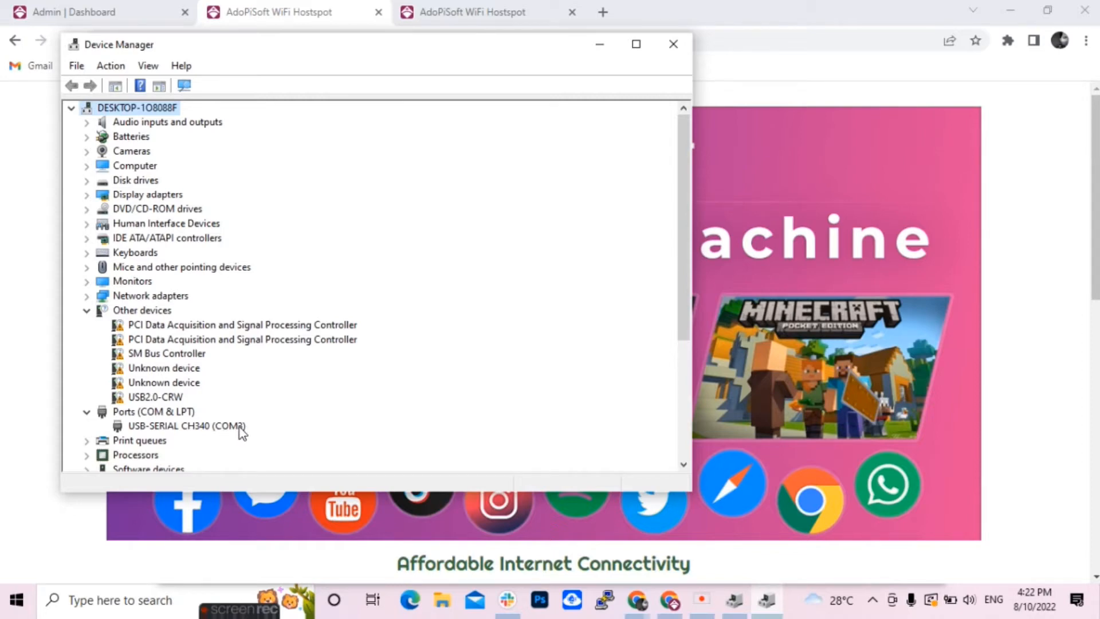
{"action": "mouse_move", "coordinate": [255, 573]}
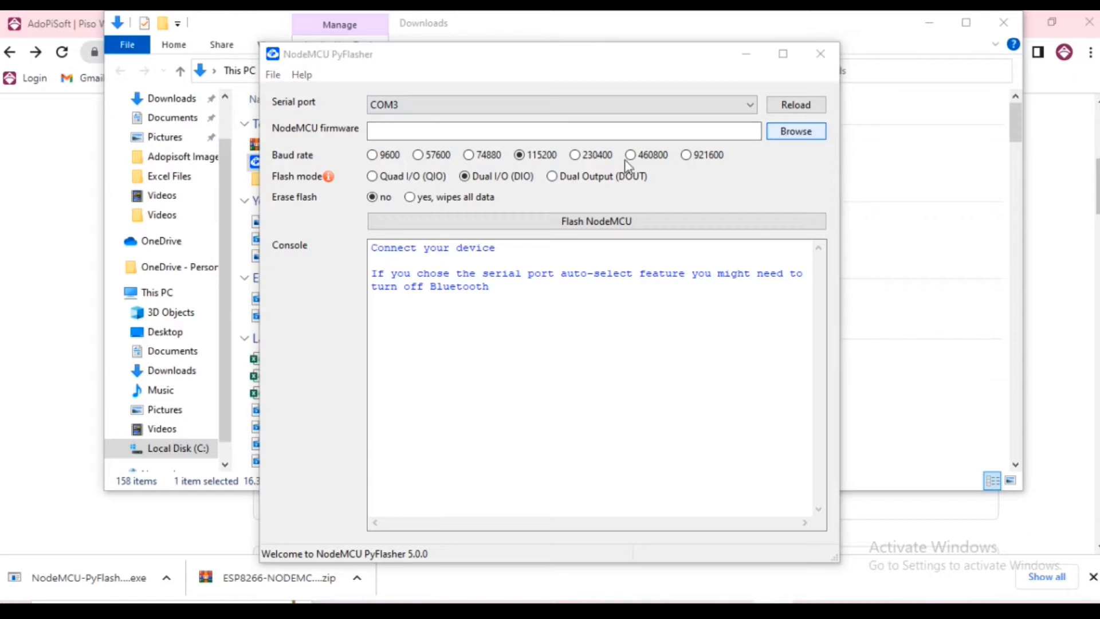
Browse into the Sub-vendo folder and load esp8266-firmware-v4.1.3-D8-buzzer.bin as firmware
{"action": "left_click", "coordinate": [796, 130]}
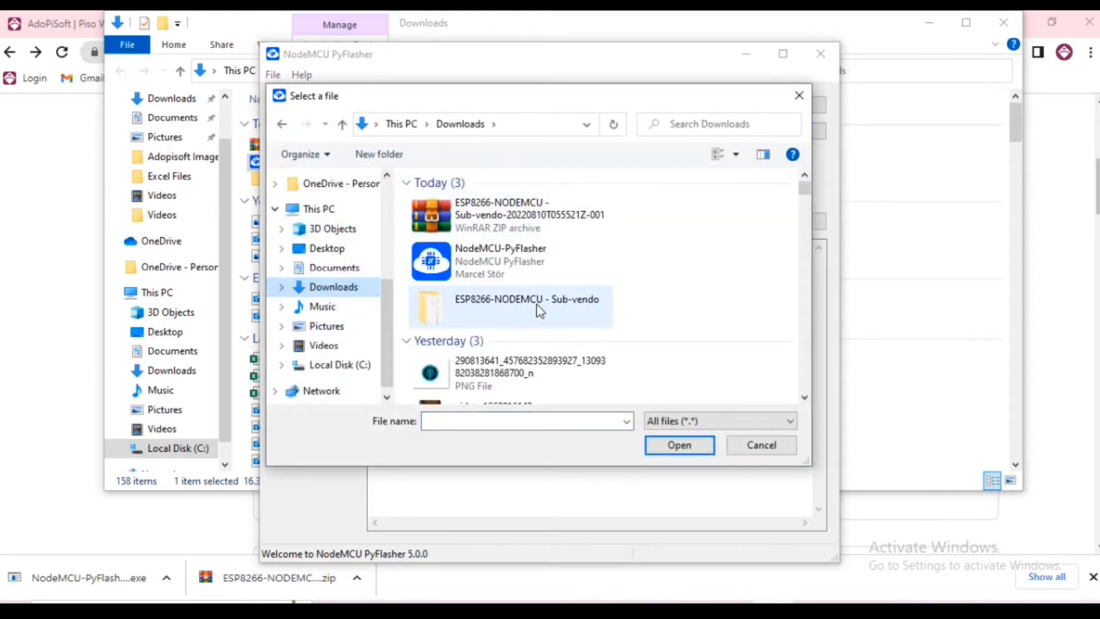
{"action": "double_click", "coordinate": [525, 307]}
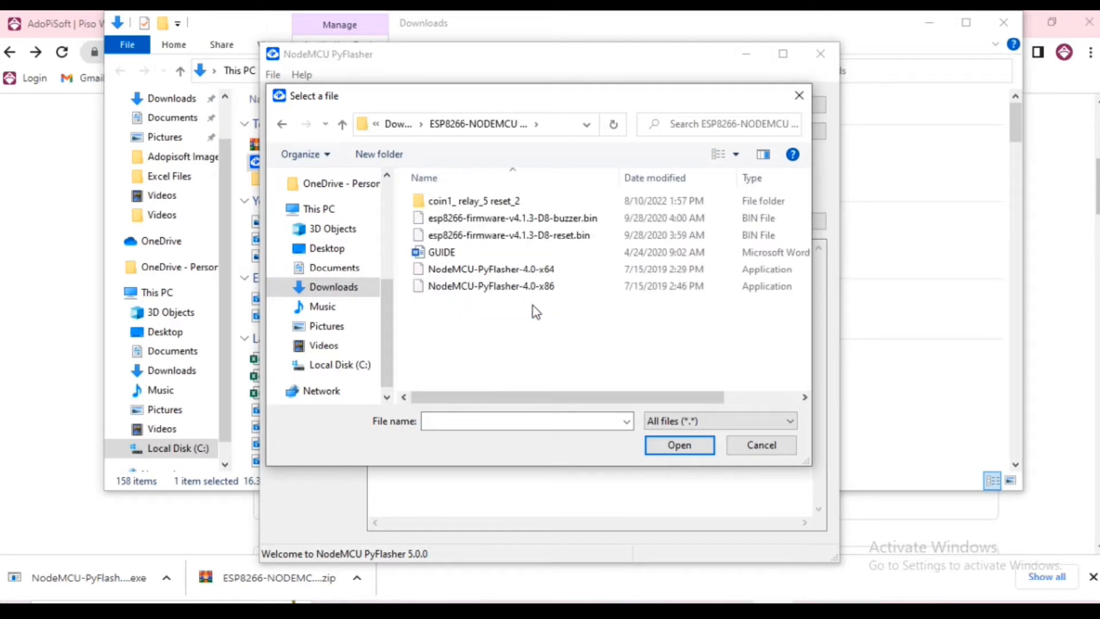
{"action": "left_click", "coordinate": [489, 285]}
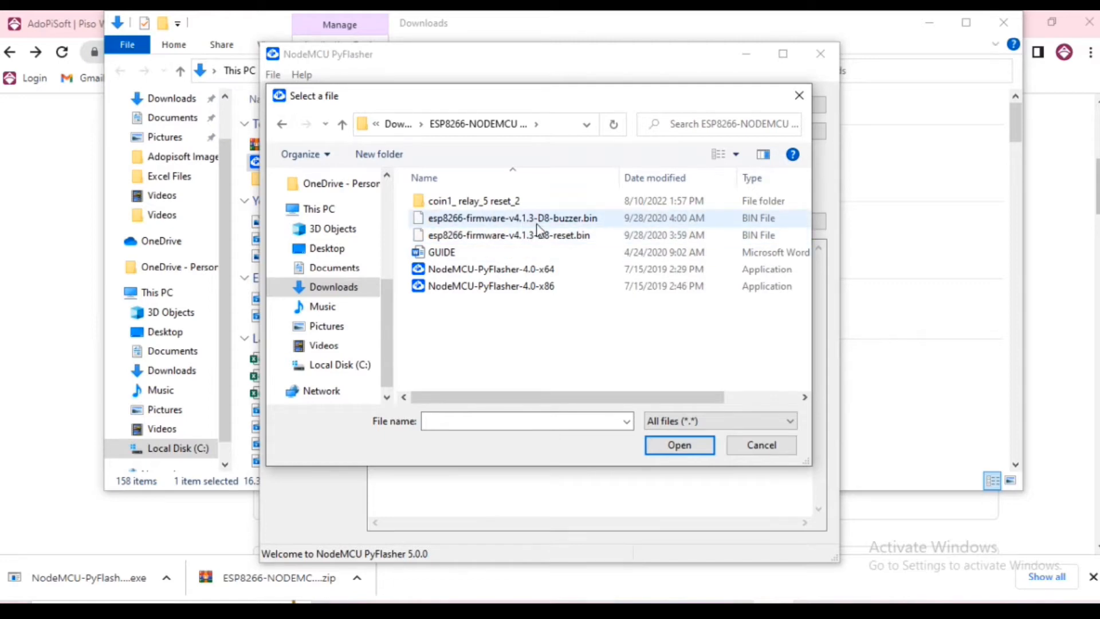
{"action": "left_click", "coordinate": [679, 444]}
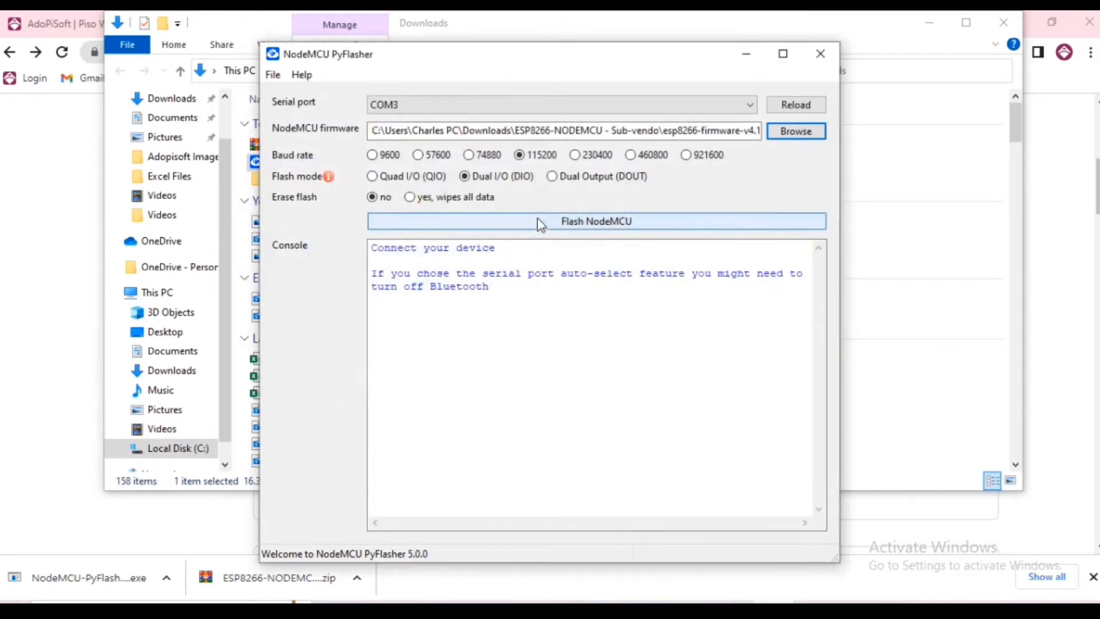